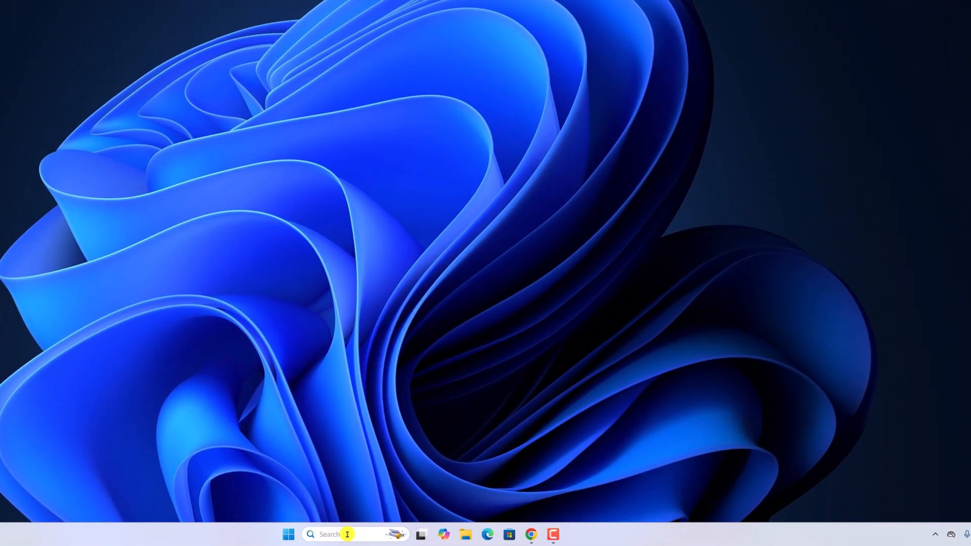
- Search 'de' in the taskbar Search box and launch Device Manager from the results
{"action": "type", "text": "de"}
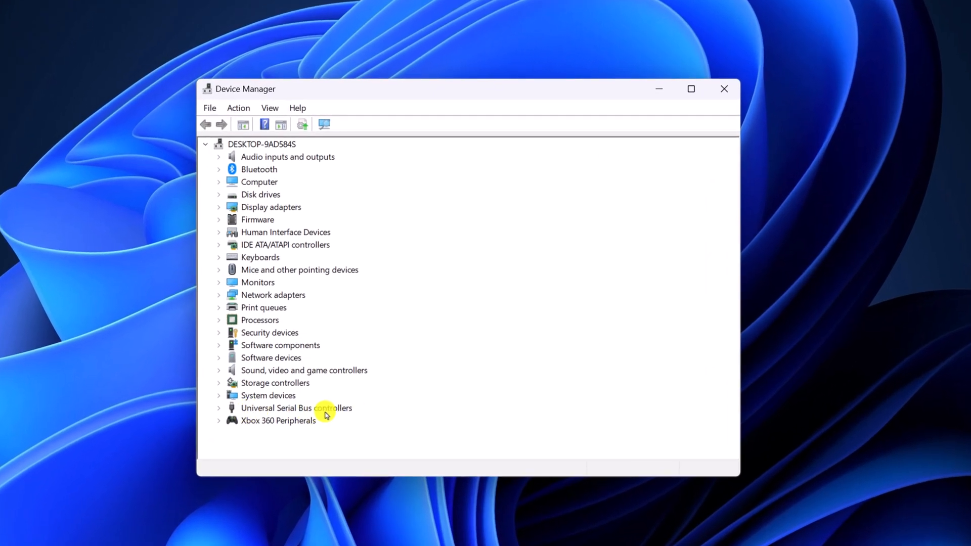
- Run Scan for hardware changes from the Action menu with USB controllers selected
{"action": "left_click", "coordinate": [296, 407]}
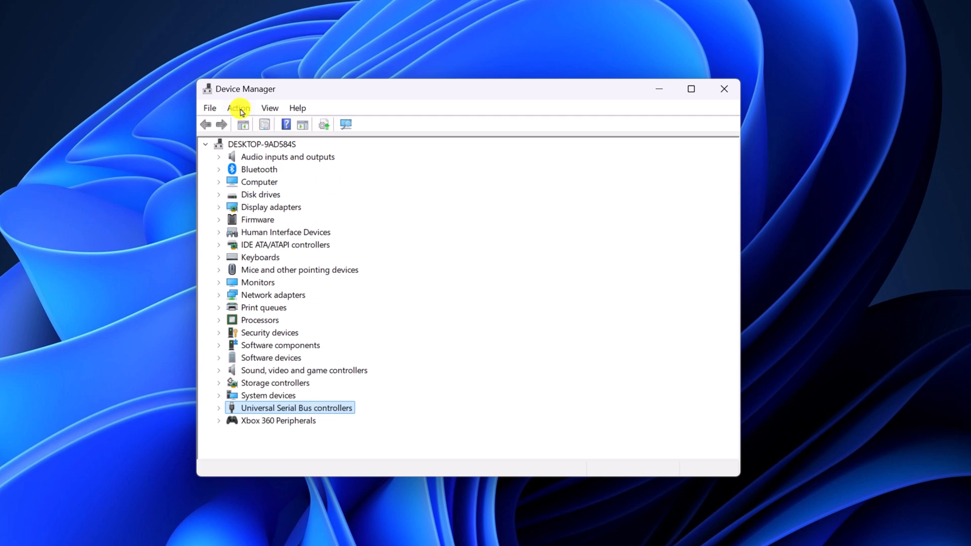
{"action": "left_click", "coordinate": [238, 109]}
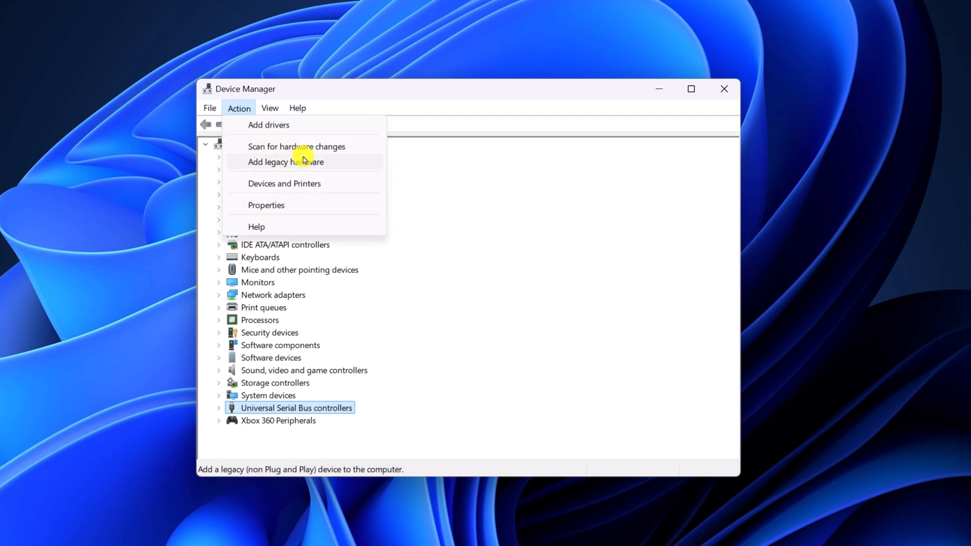
{"action": "mouse_move", "coordinate": [361, 147]}
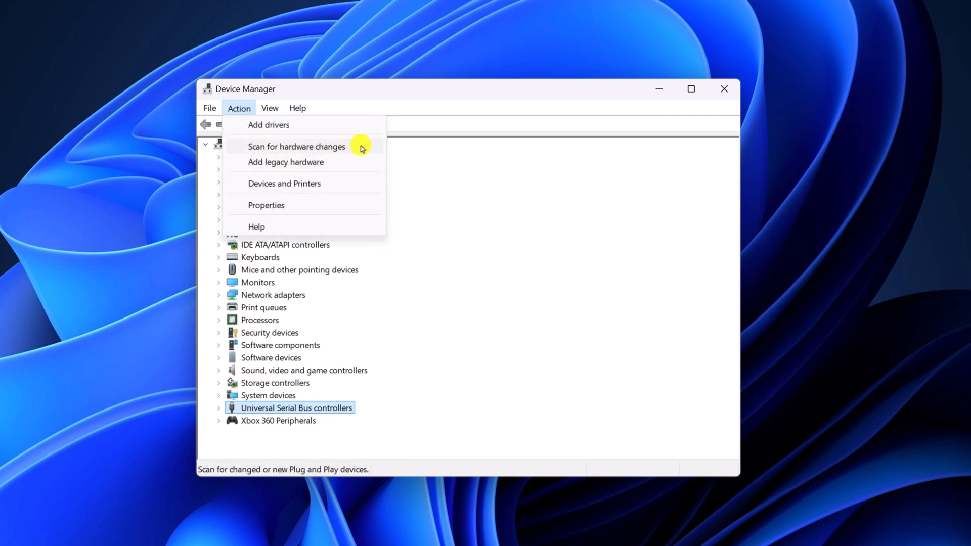
{"action": "left_click", "coordinate": [297, 146]}
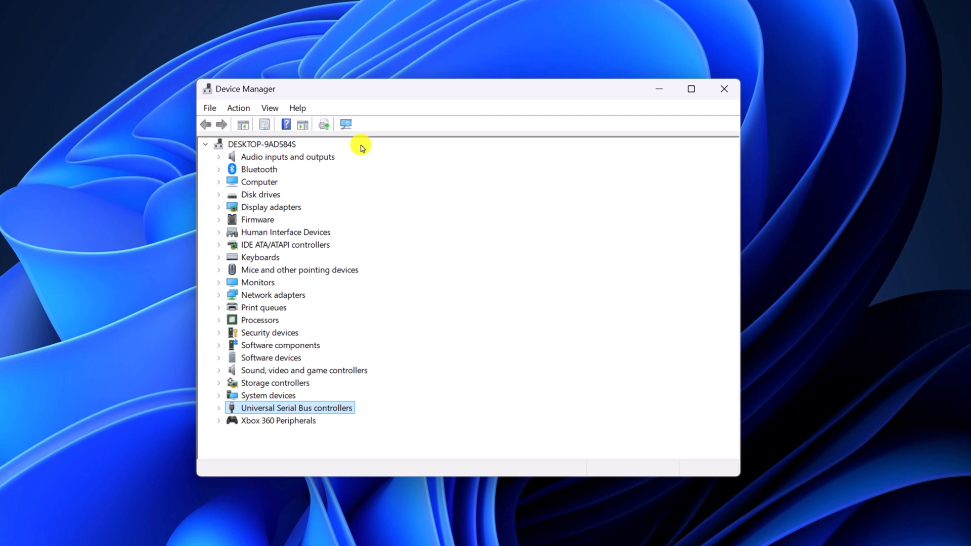
{"action": "mouse_move", "coordinate": [218, 410]}
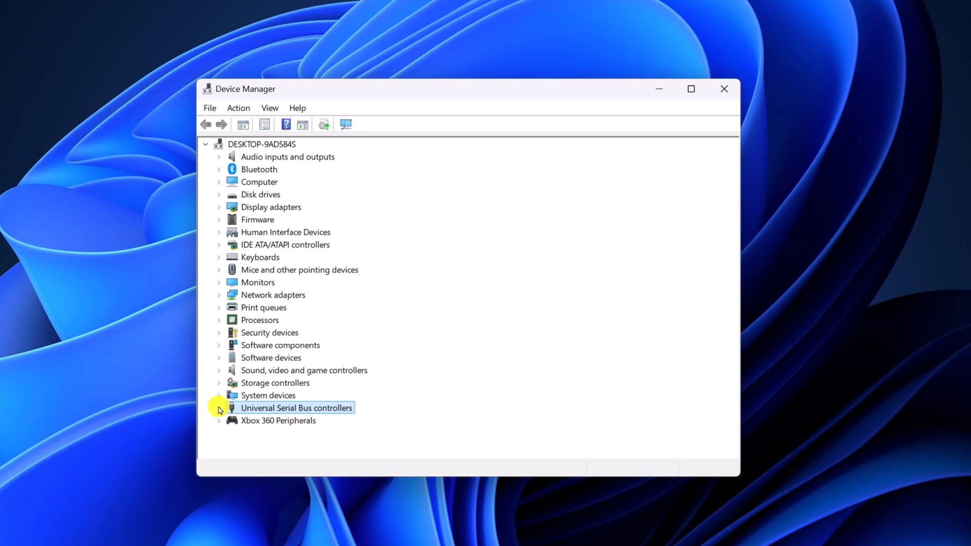
- Expand Universal Serial Bus controllers to list the three USB Root Hub (USB 3.0) devices
{"action": "left_click", "coordinate": [219, 408]}
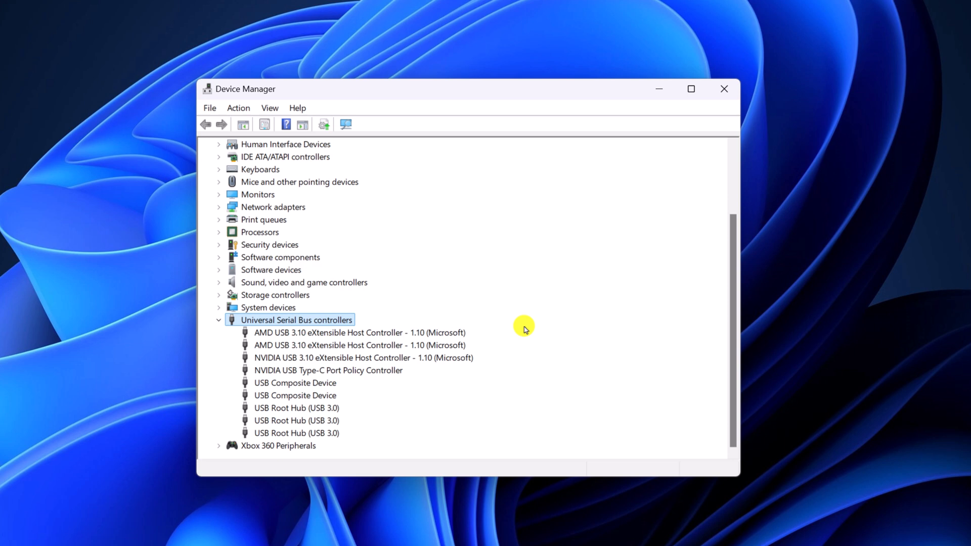
{"action": "mouse_move", "coordinate": [300, 414]}
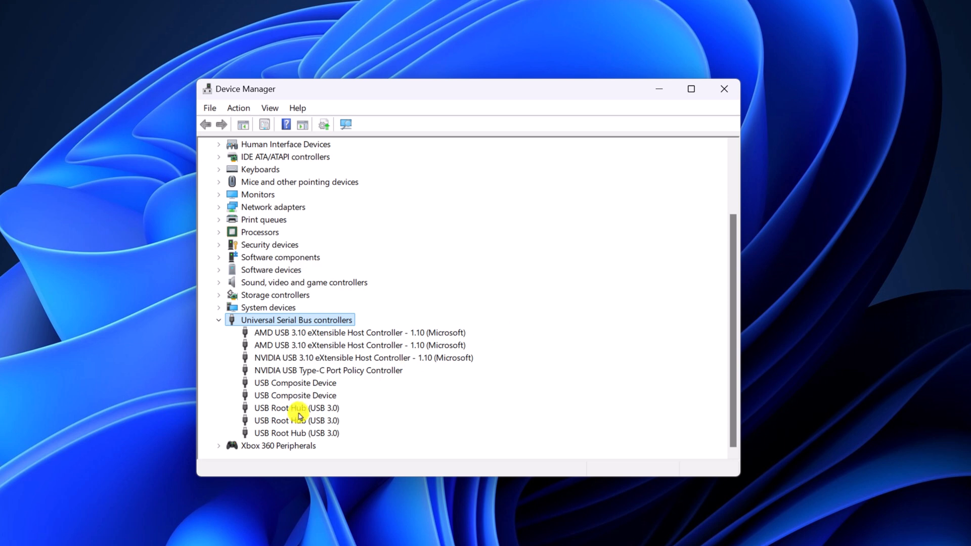
- Update the first USB Root Hub driver via automatic search; best driver already installed
{"action": "right_click", "coordinate": [297, 408]}
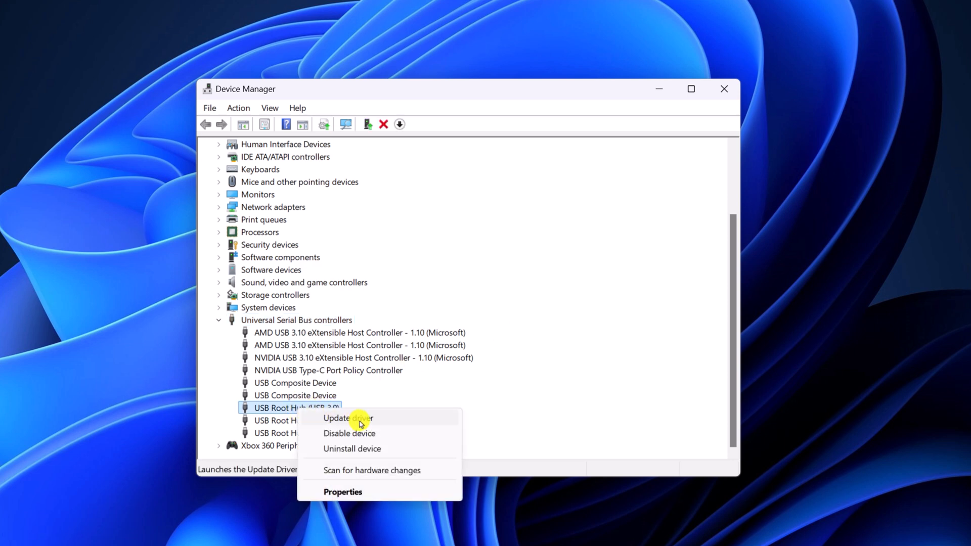
{"action": "left_click", "coordinate": [344, 418]}
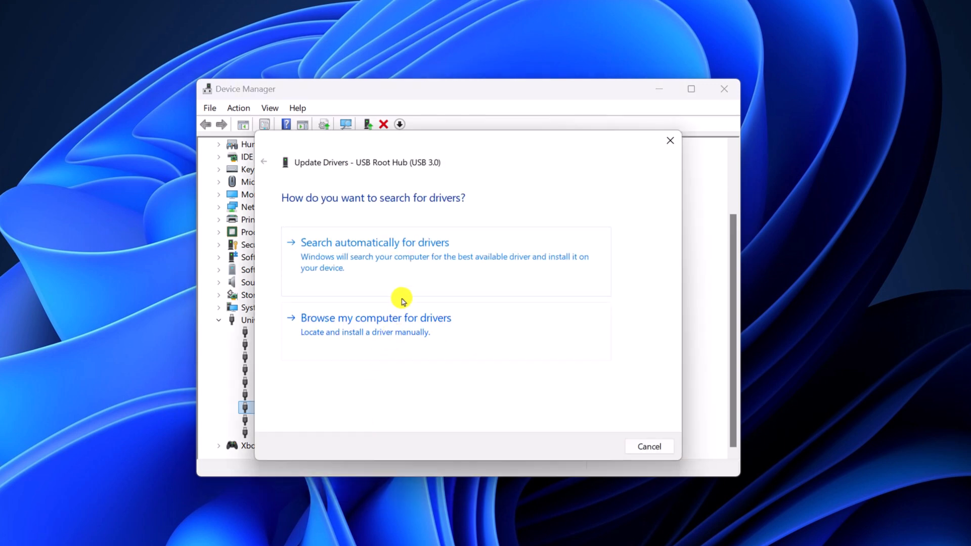
{"action": "mouse_move", "coordinate": [415, 275]}
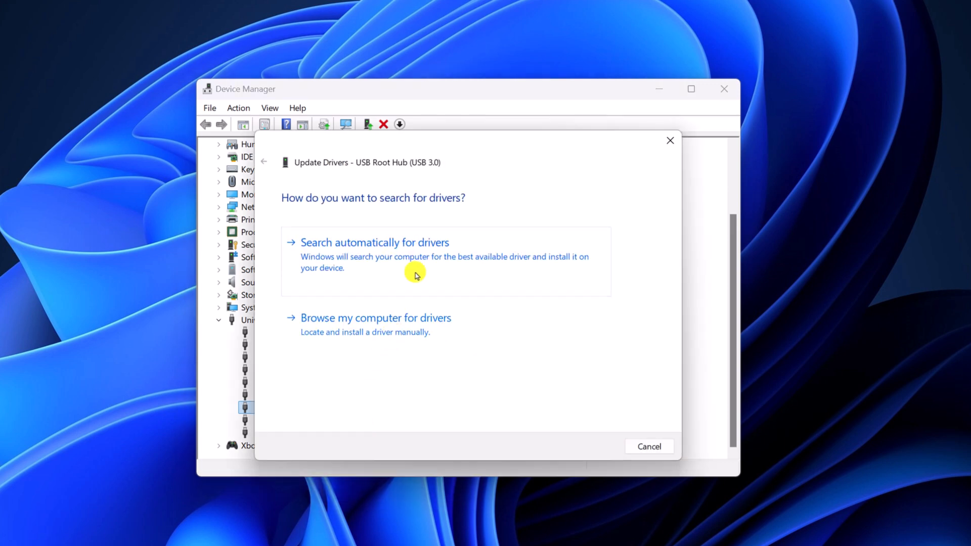
{"action": "left_click", "coordinate": [375, 242]}
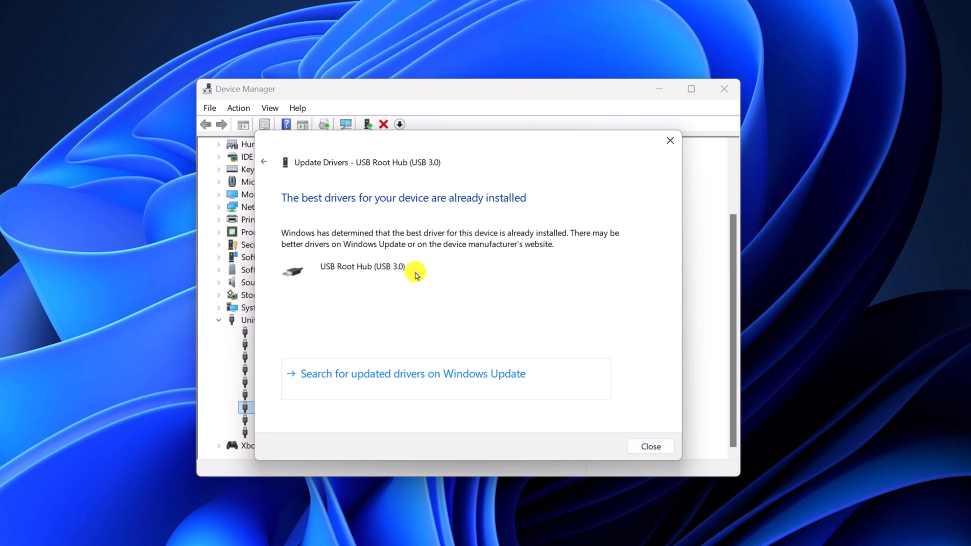
{"action": "mouse_move", "coordinate": [503, 313]}
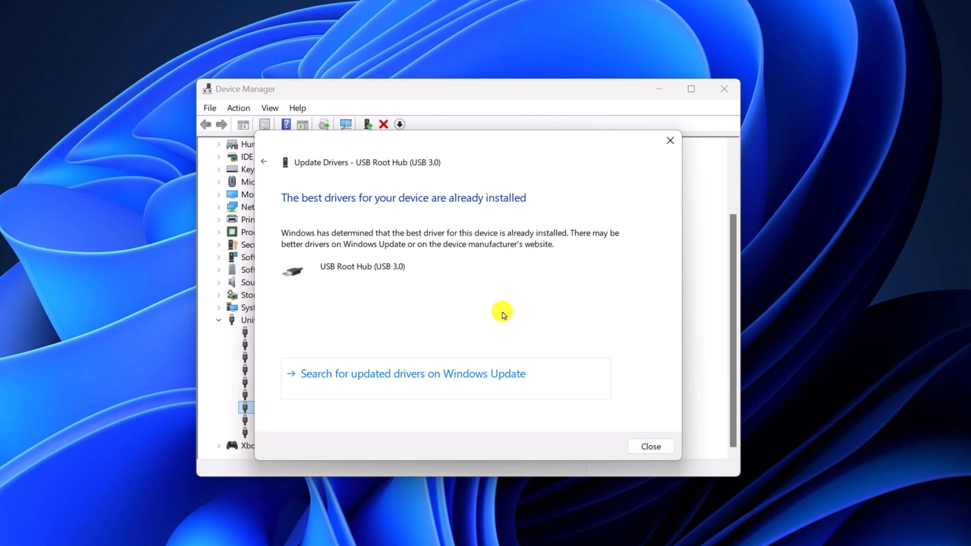
{"action": "left_click", "coordinate": [649, 446]}
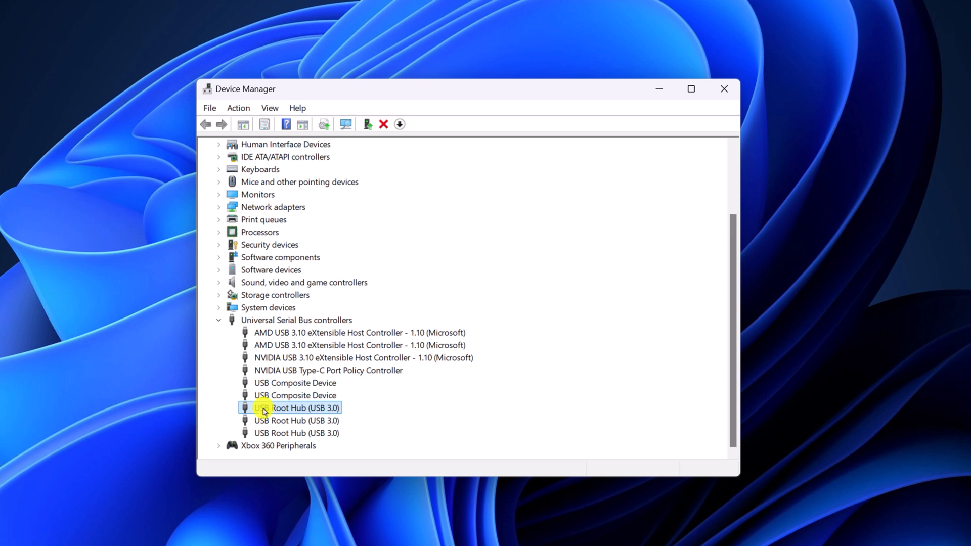
- Untick 'Allow the computer to turn off this device' in the first USB Root Hub's Power Management
{"action": "right_click", "coordinate": [291, 408]}
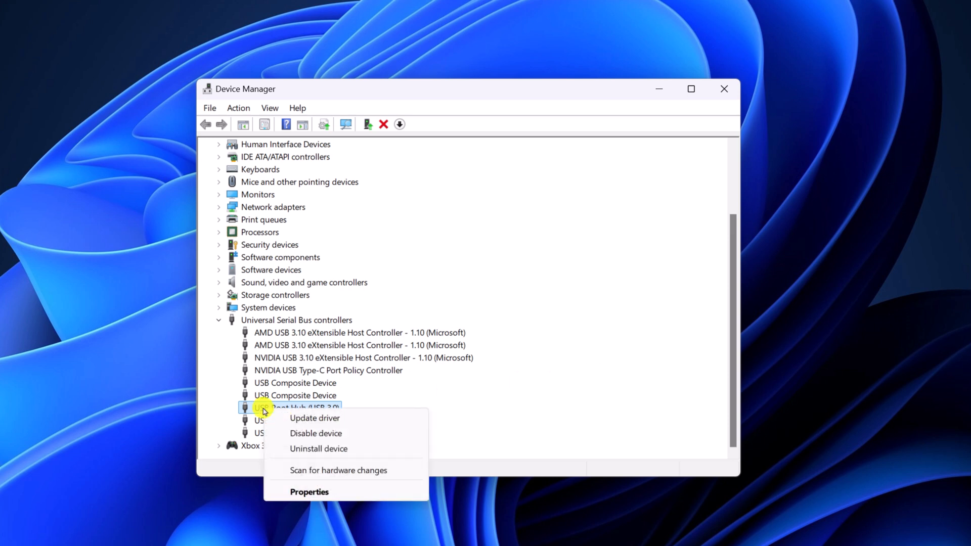
{"action": "left_click", "coordinate": [309, 491]}
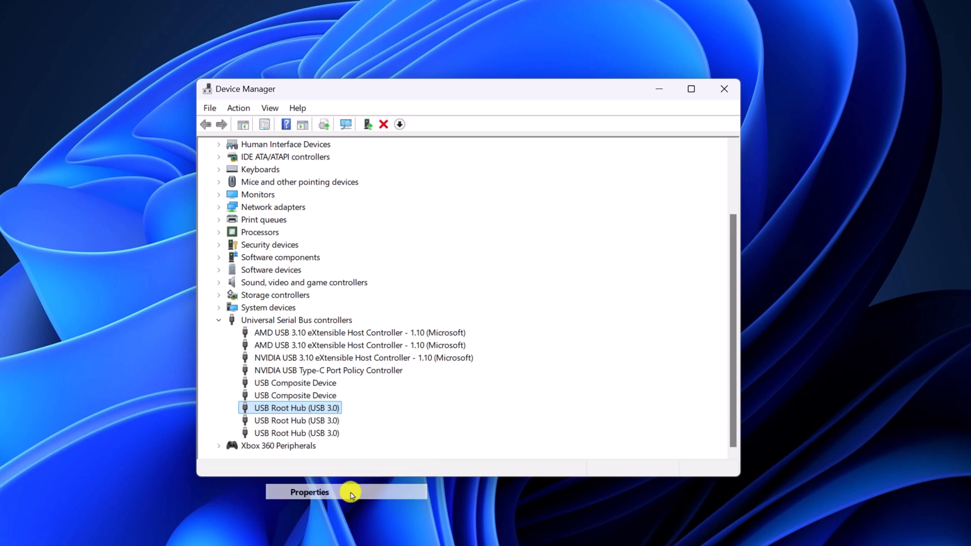
{"action": "left_click", "coordinate": [309, 492]}
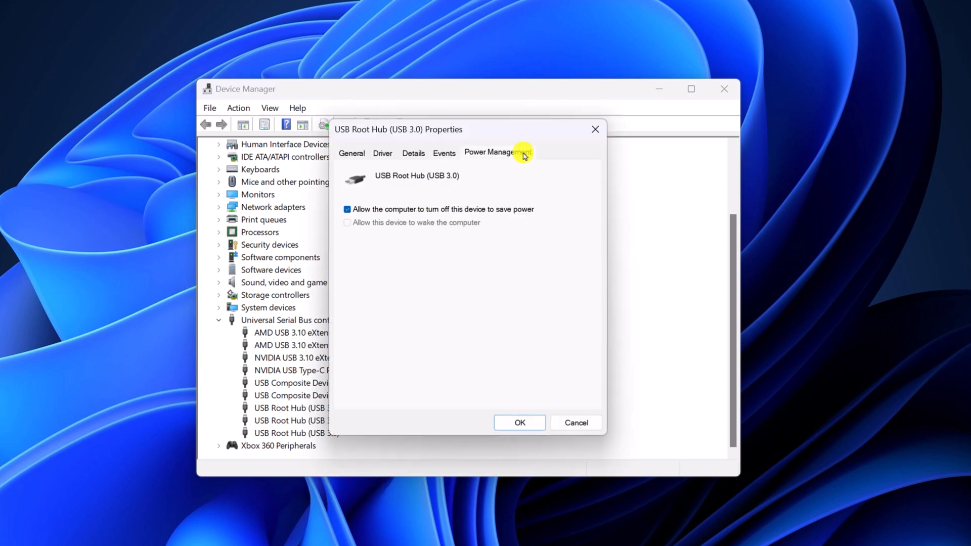
{"action": "left_click", "coordinate": [347, 208]}
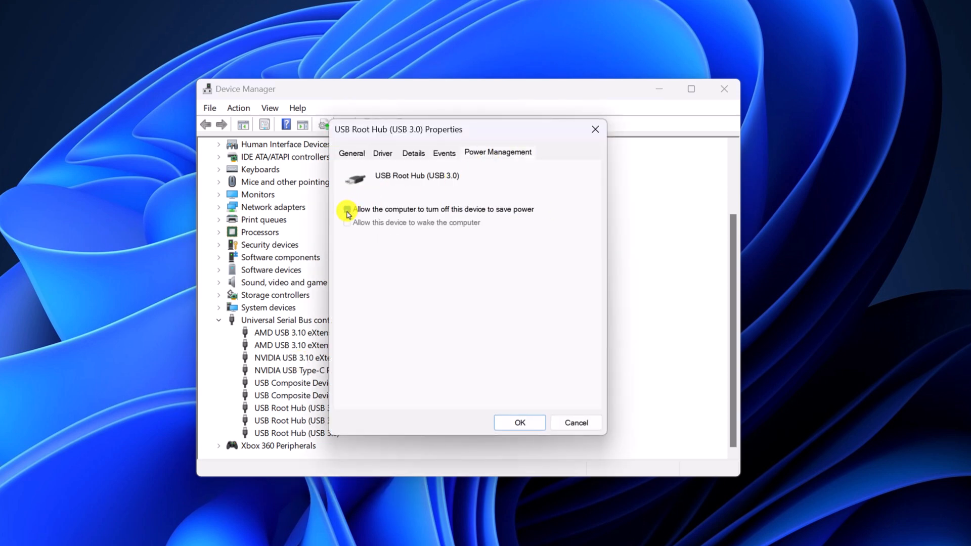
{"action": "left_click", "coordinate": [347, 209]}
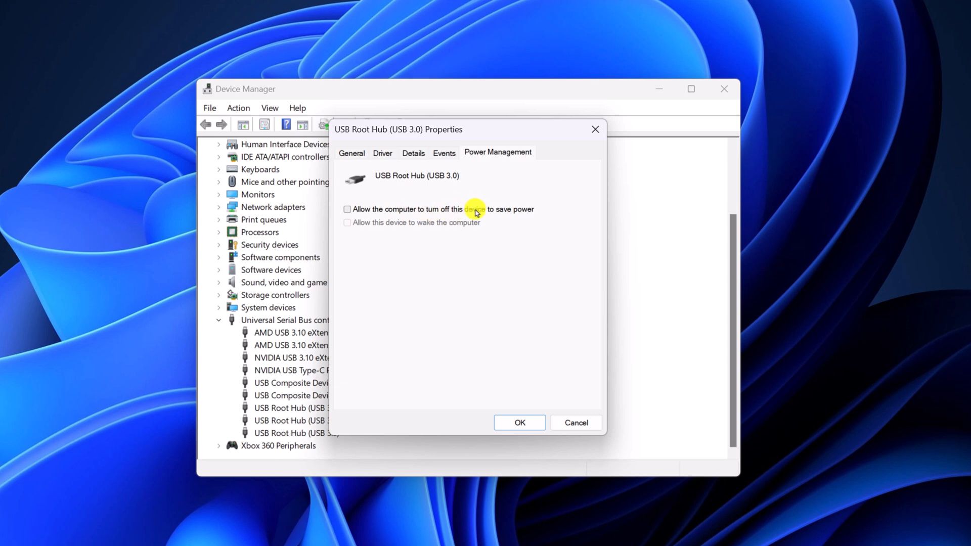
{"action": "mouse_move", "coordinate": [541, 222]}
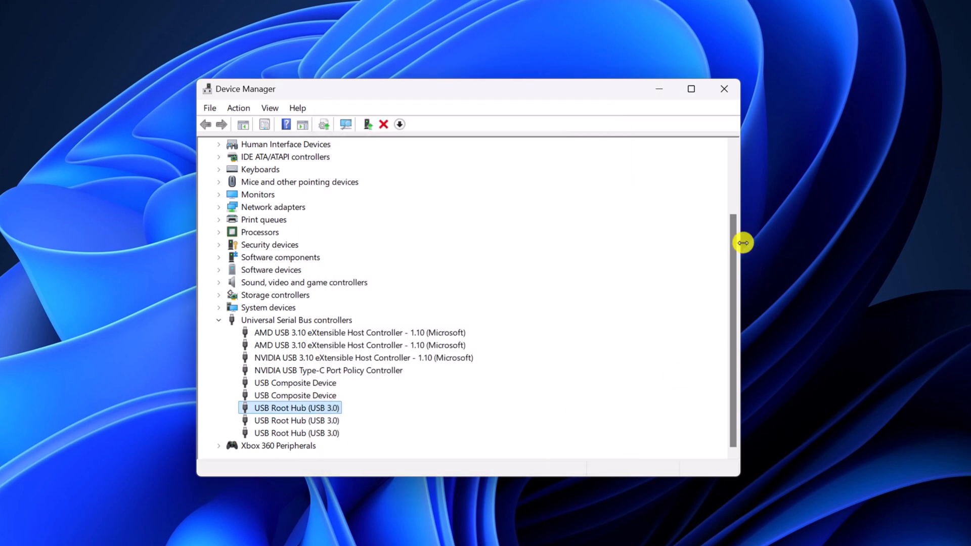
{"action": "mouse_move", "coordinate": [700, 189]}
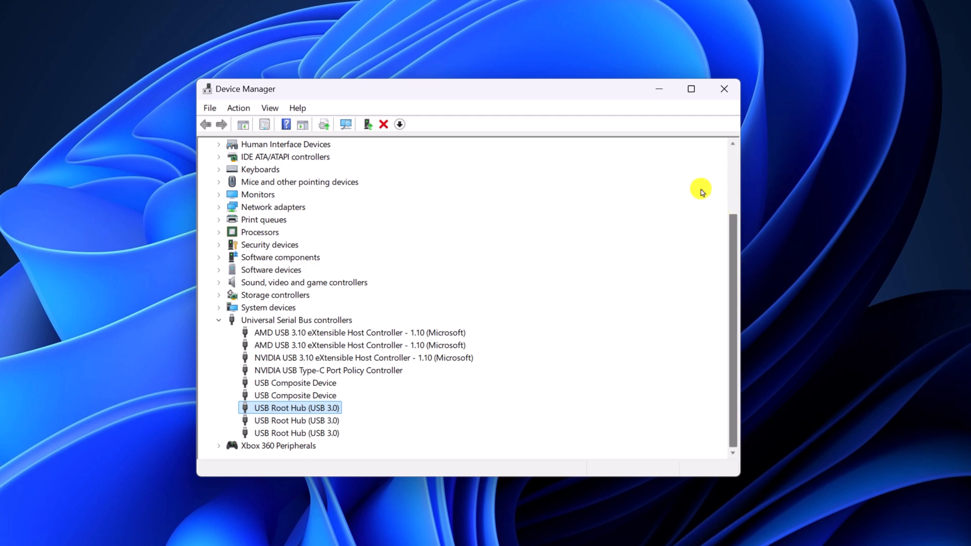
- Restart the computer from the Start button's Shut down or sign out menu
{"action": "right_click", "coordinate": [244, 529]}
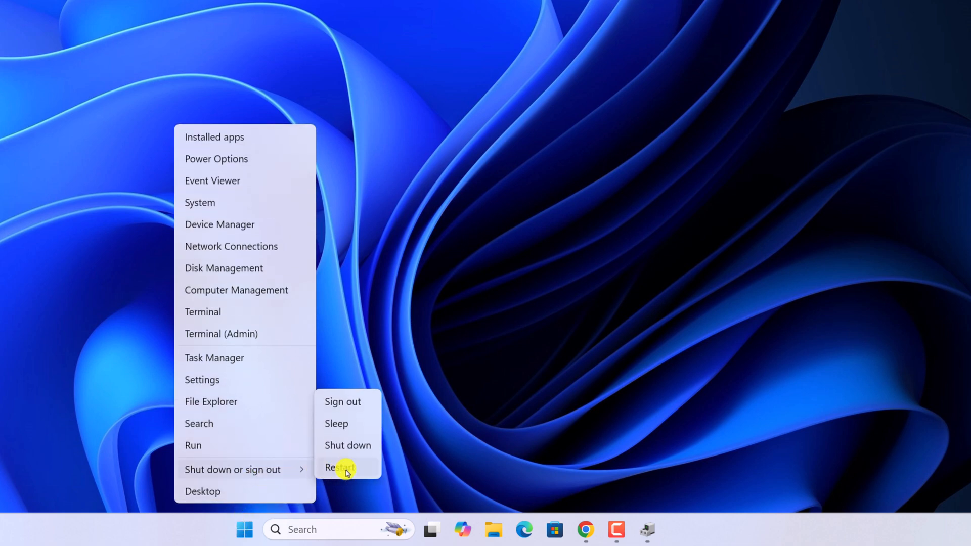
{"action": "left_click", "coordinate": [340, 468]}
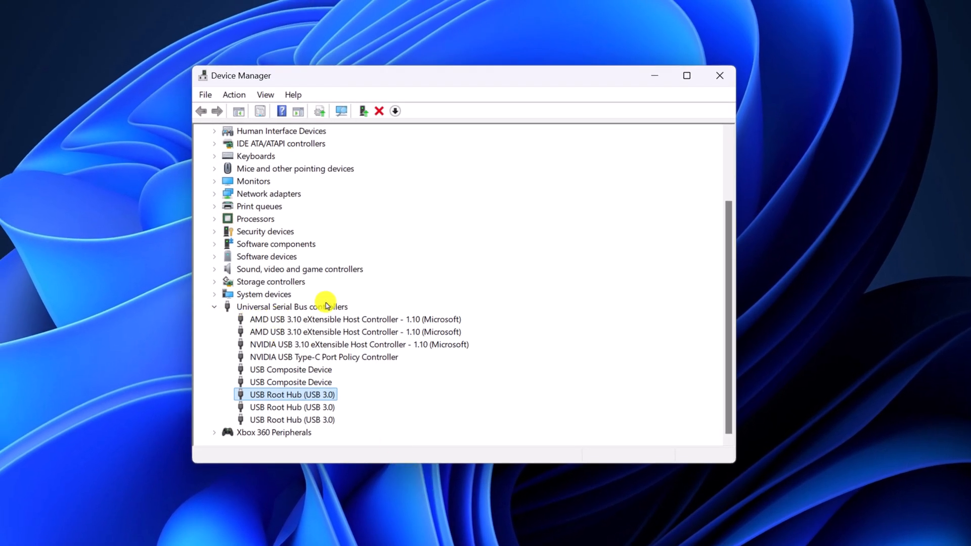
{"action": "mouse_move", "coordinate": [346, 395]}
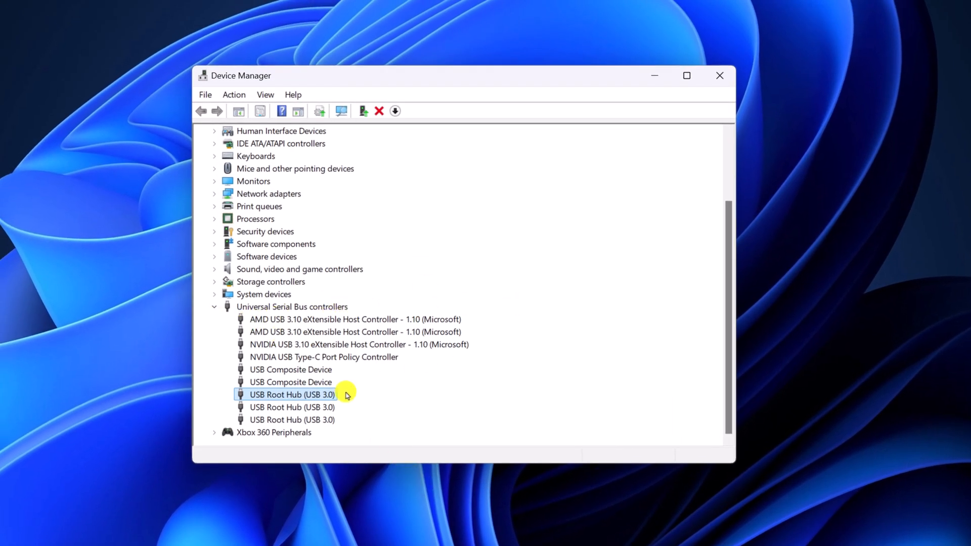
- Uninstall the first USB Root Hub, confirm the warning, and close Device Manager
{"action": "right_click", "coordinate": [292, 395]}
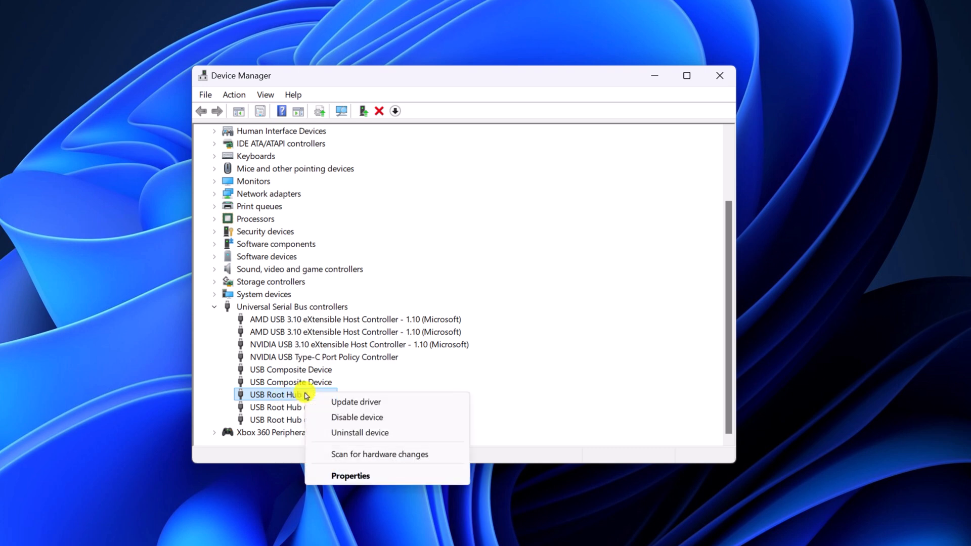
{"action": "mouse_move", "coordinate": [407, 432]}
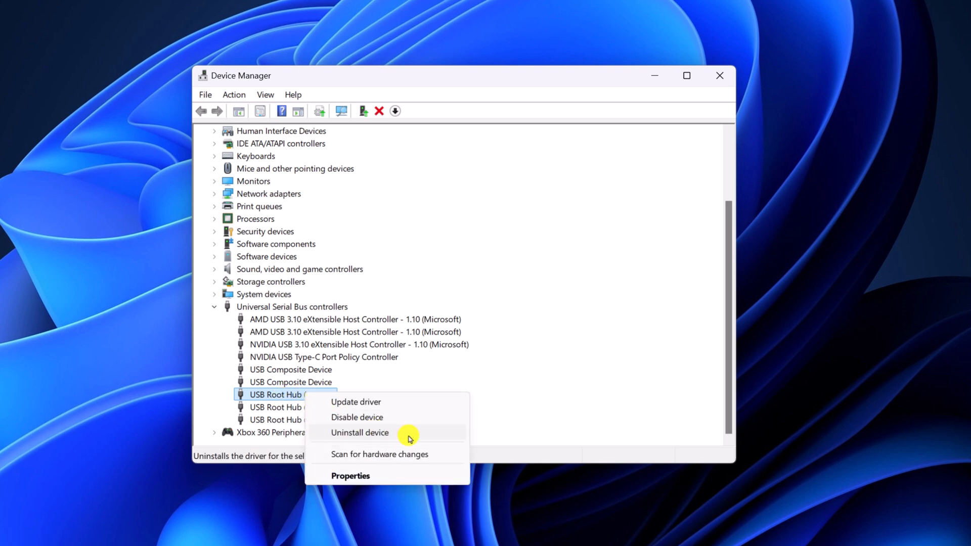
{"action": "left_click", "coordinate": [360, 432]}
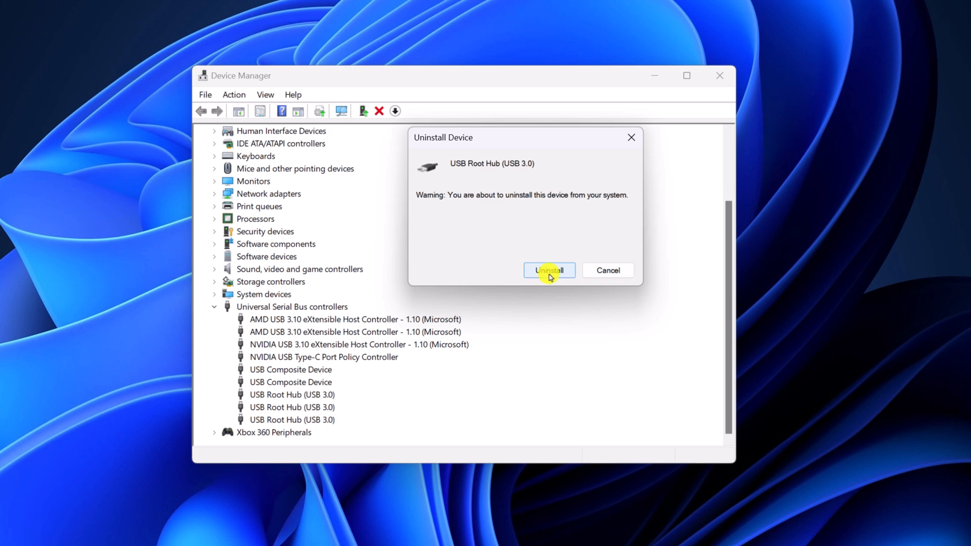
{"action": "left_click", "coordinate": [547, 270]}
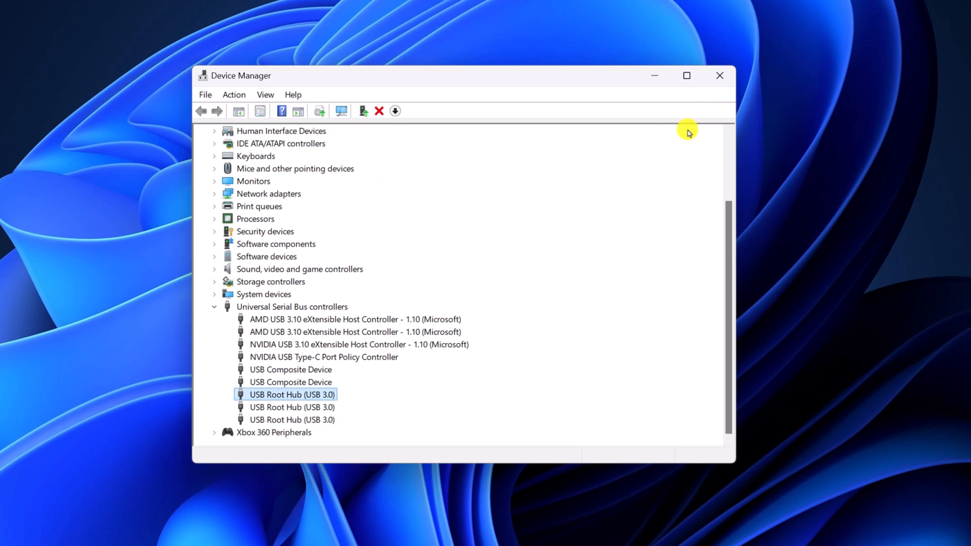
{"action": "left_click", "coordinate": [719, 74]}
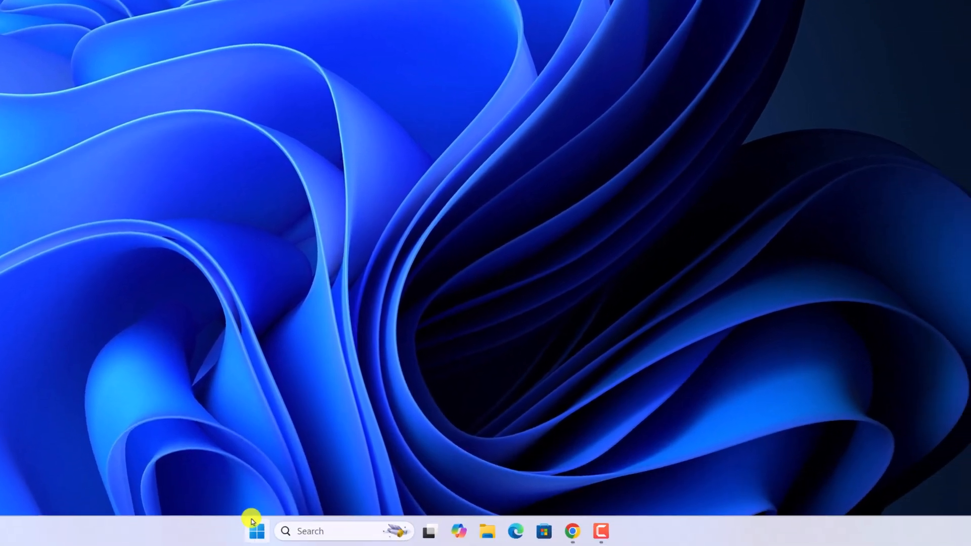
- Show the Start menu power options to restart the computer
{"action": "left_click", "coordinate": [256, 531]}
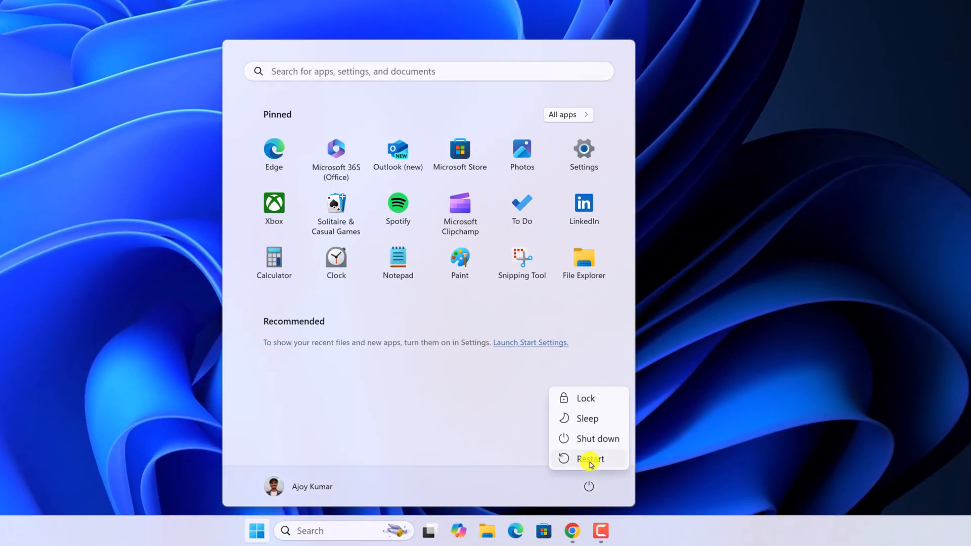